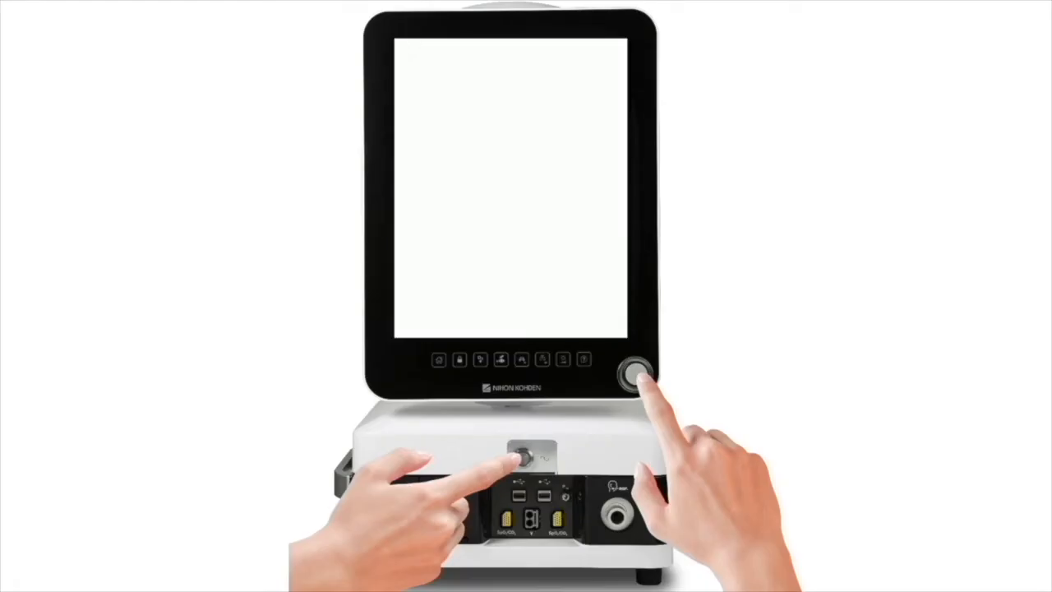
- Go to the service Home screen showing Institutional Configuration and live sensor readings
{"action": "left_click", "coordinate": [638, 368]}
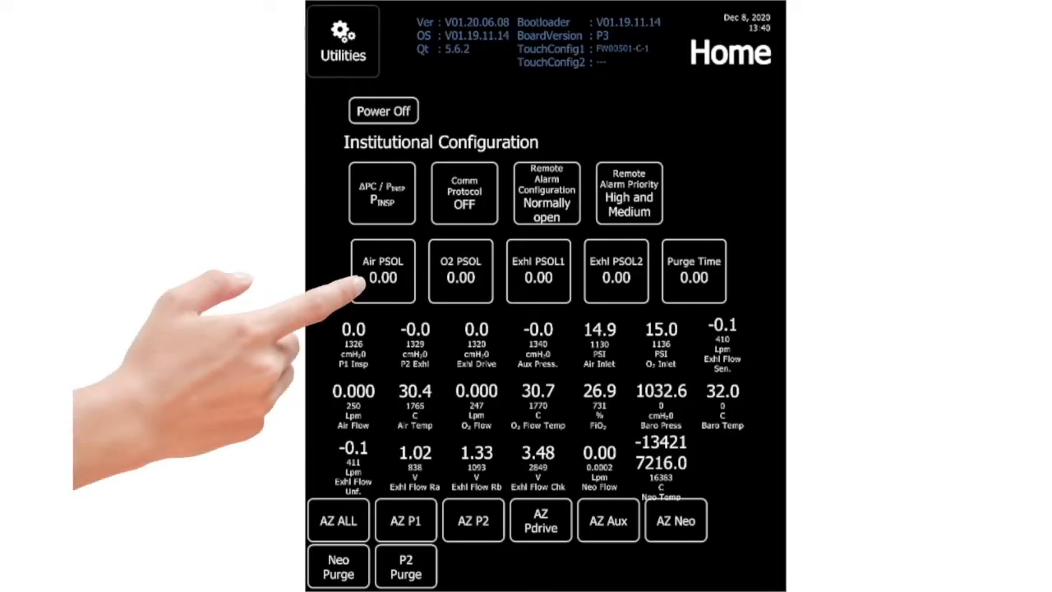
{"action": "mouse_move", "coordinate": [354, 288]}
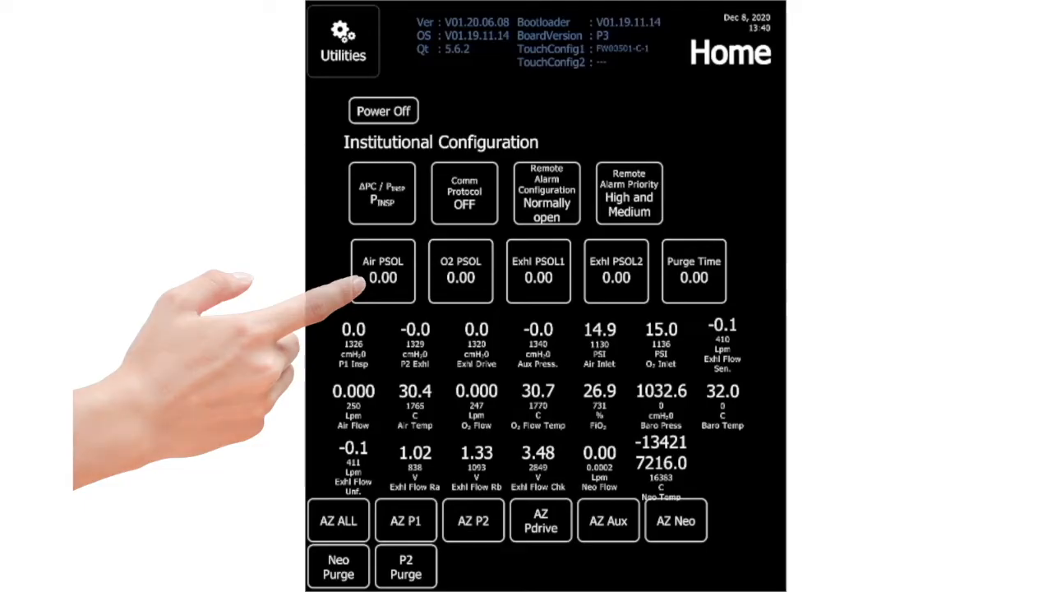
- Set Air PSOL to 0.75 so air flow reads about 3.1 Lpm
{"action": "left_click", "coordinate": [382, 272]}
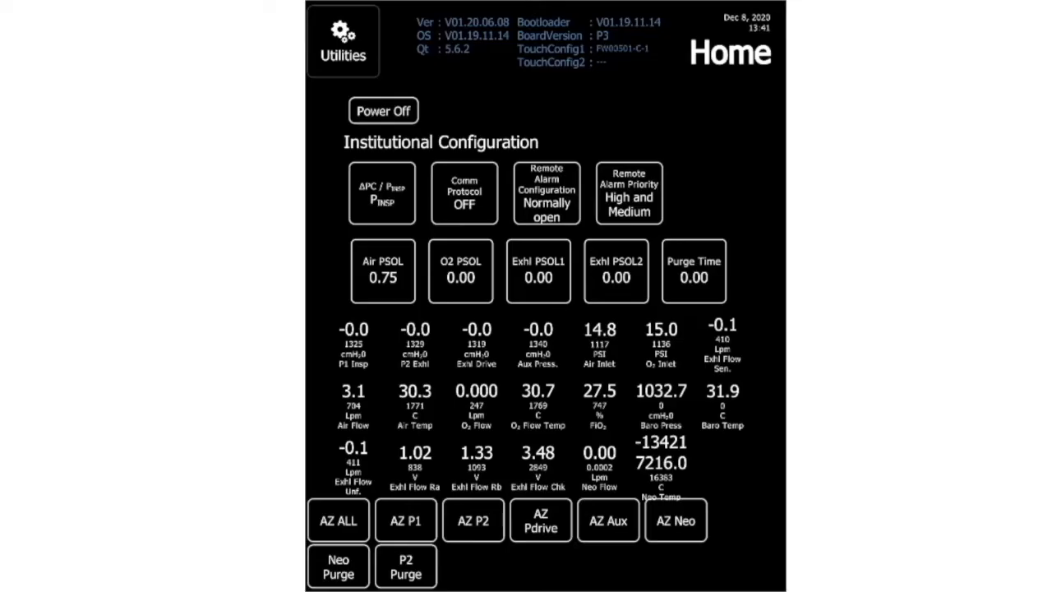
- Return Air PSOL to 0.00 so air flow drops to 0.000 Lpm
{"action": "left_click", "coordinate": [538, 271]}
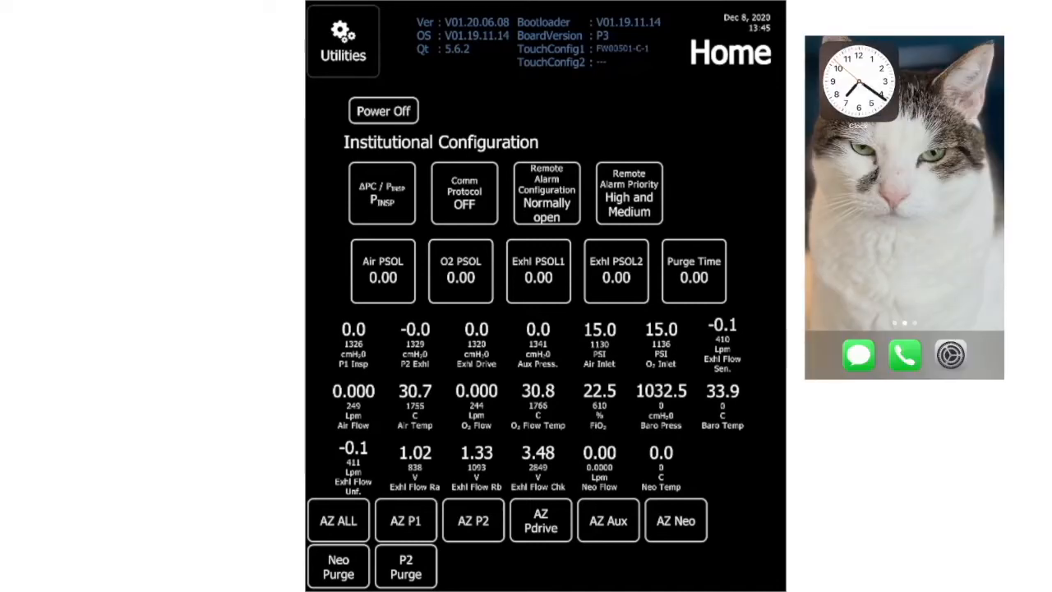
- Get the iPhone Clock stopwatch reset at 00:00.00 beside the ventilator screen
{"action": "left_click", "coordinate": [858, 82]}
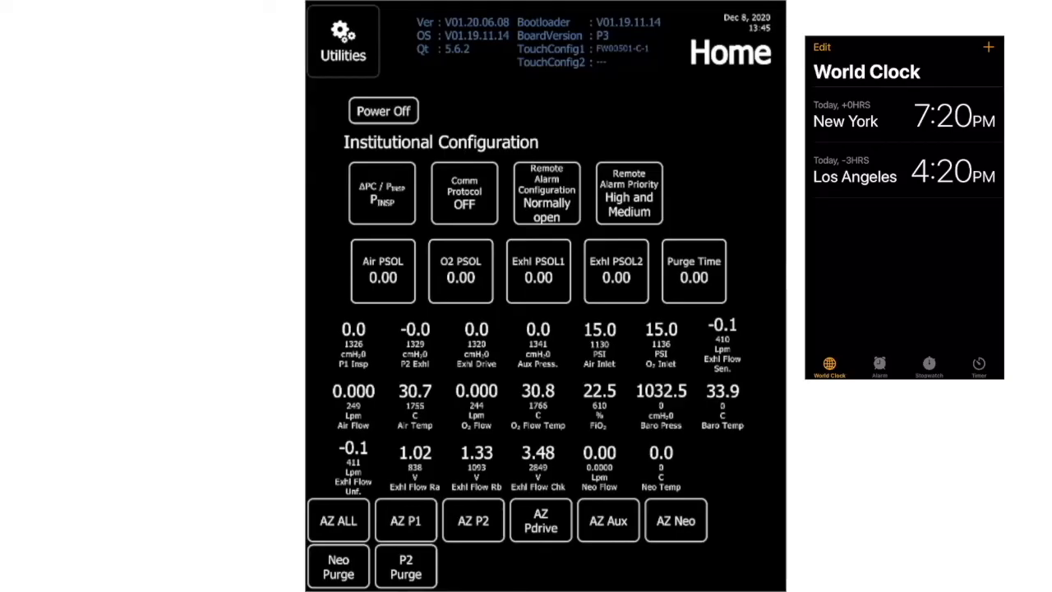
{"action": "left_click", "coordinate": [978, 365]}
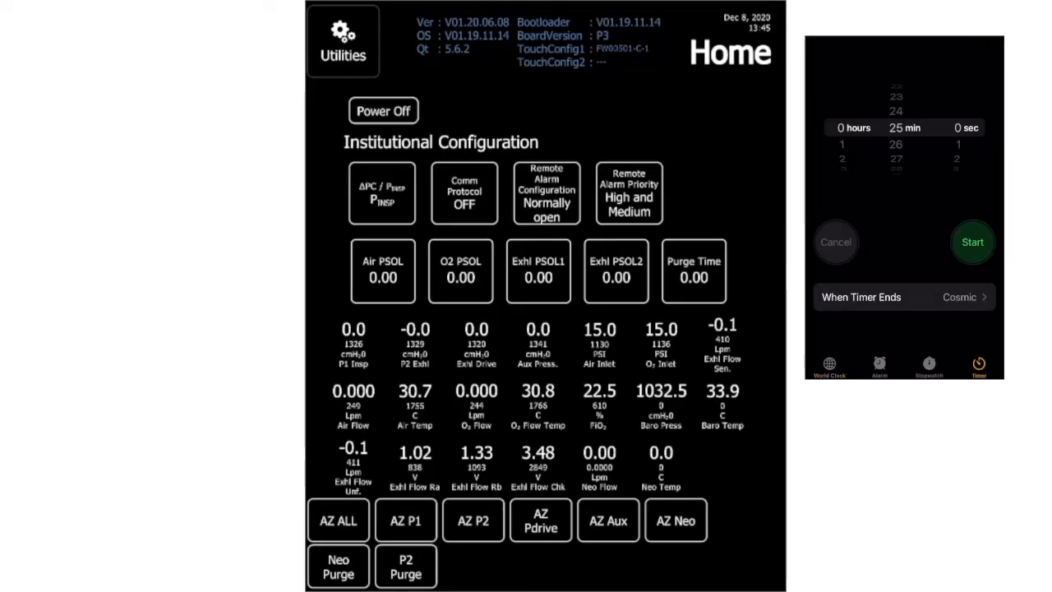
{"action": "left_click", "coordinate": [929, 365]}
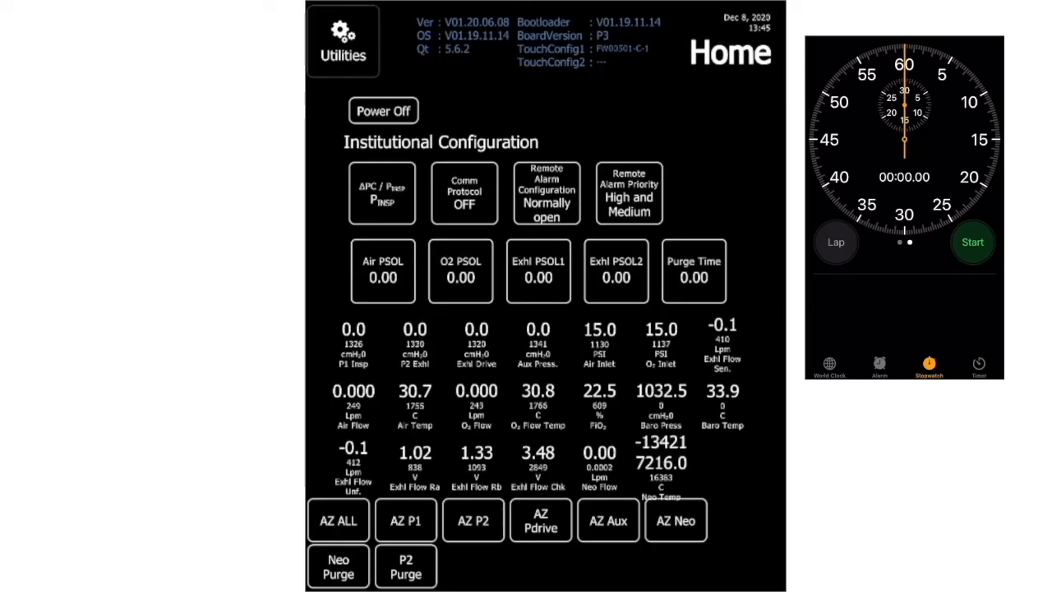
- Raise P1 Insp to about 120 cmH2O with Air PSOL 0.75, then hold it at 0.00
{"action": "left_click", "coordinate": [381, 271]}
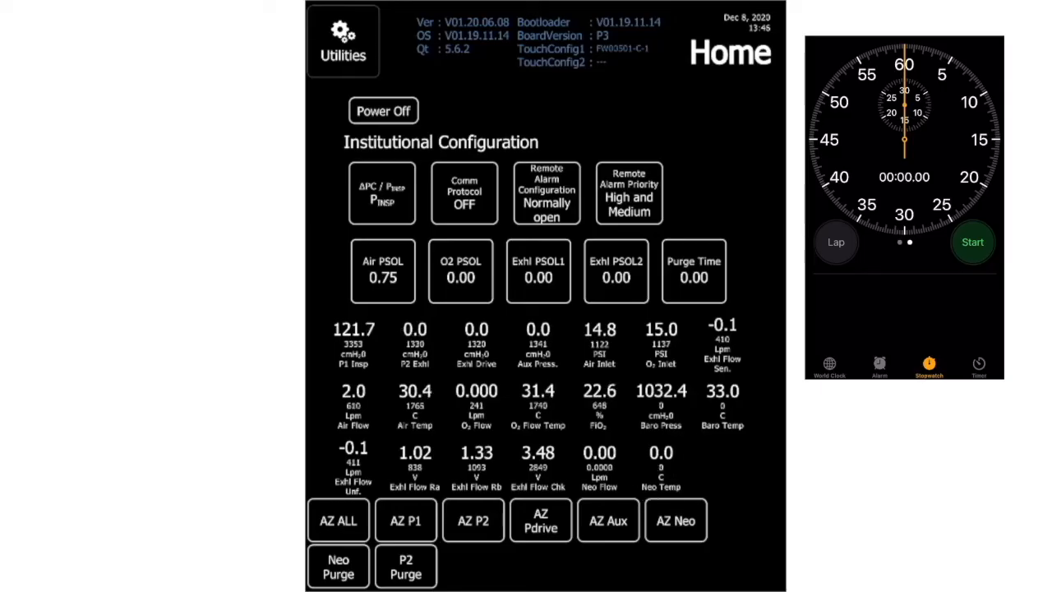
{"action": "left_click", "coordinate": [381, 271]}
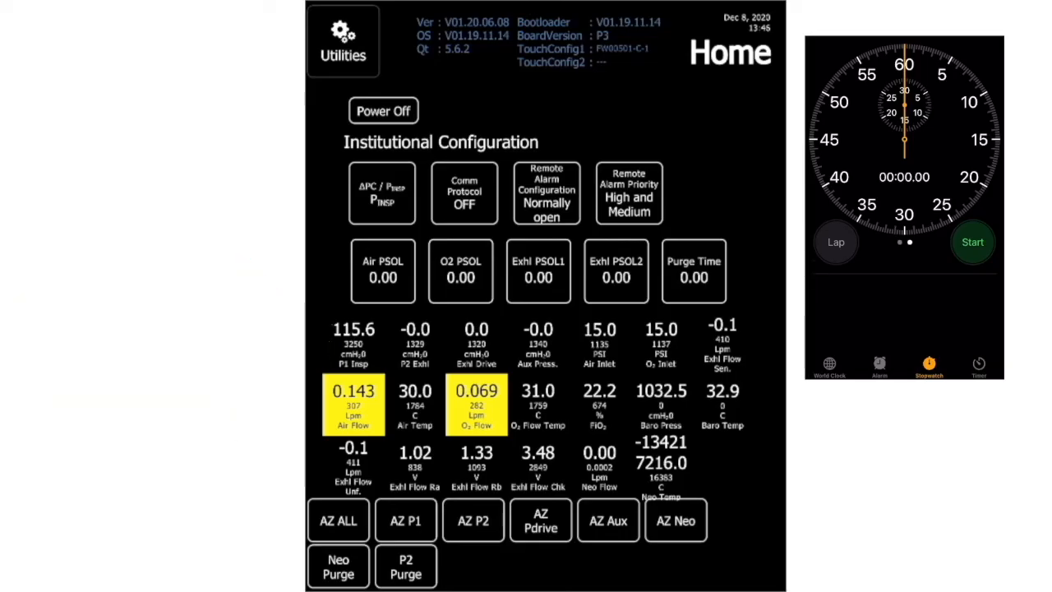
- End the inspiratory leak test so P1 Insp vents back to 0.0 cmH2O
{"action": "left_click", "coordinate": [973, 242]}
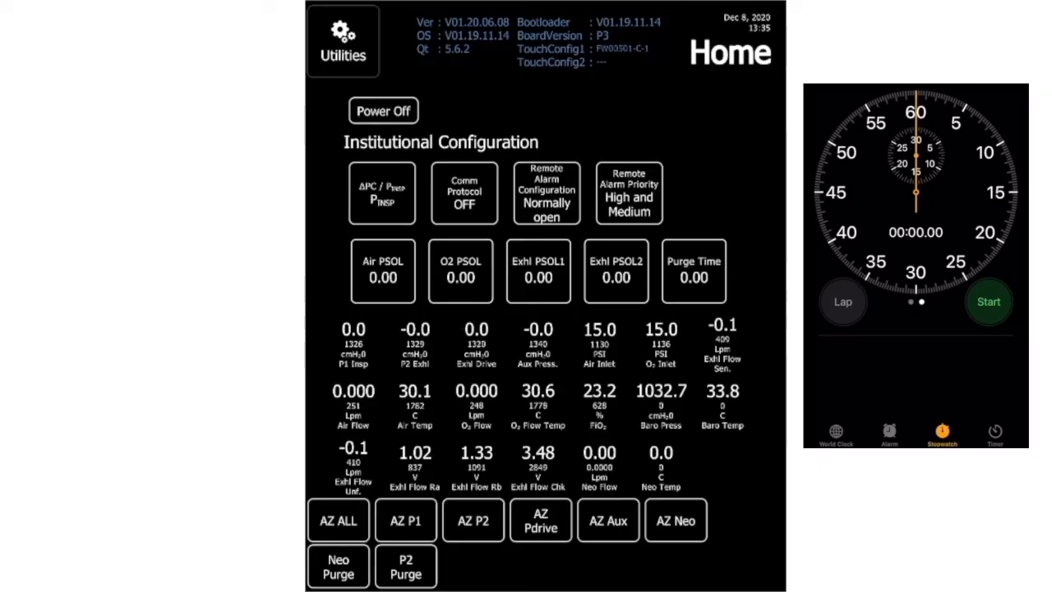
- Pressurize the whole system with Air PSOL 0.75 and Exhl PSOL1 2.50, then Air PSOL 0.00
{"action": "left_click", "coordinate": [381, 271]}
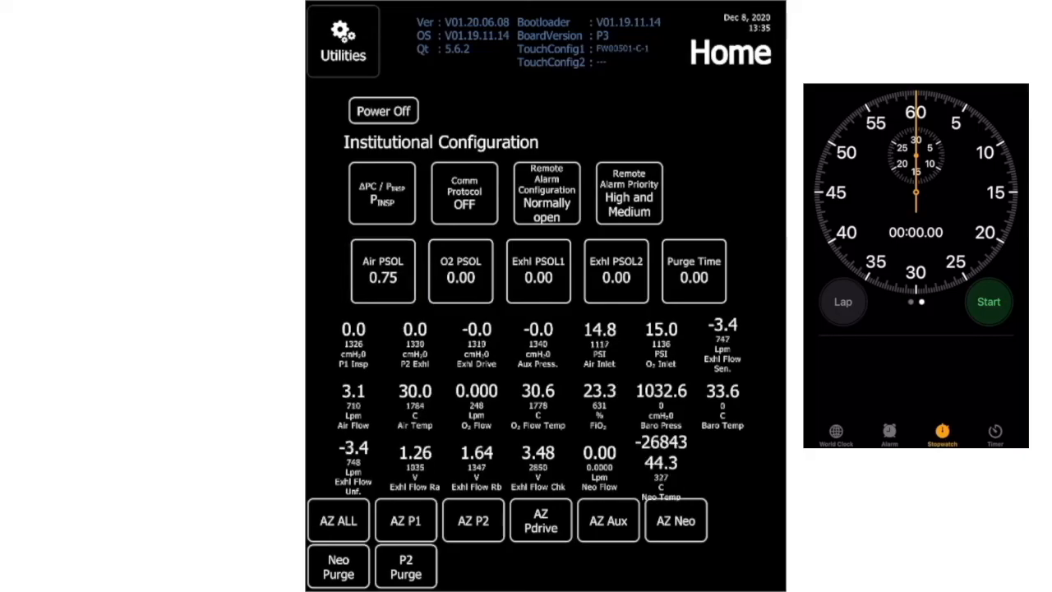
{"action": "left_click", "coordinate": [538, 271]}
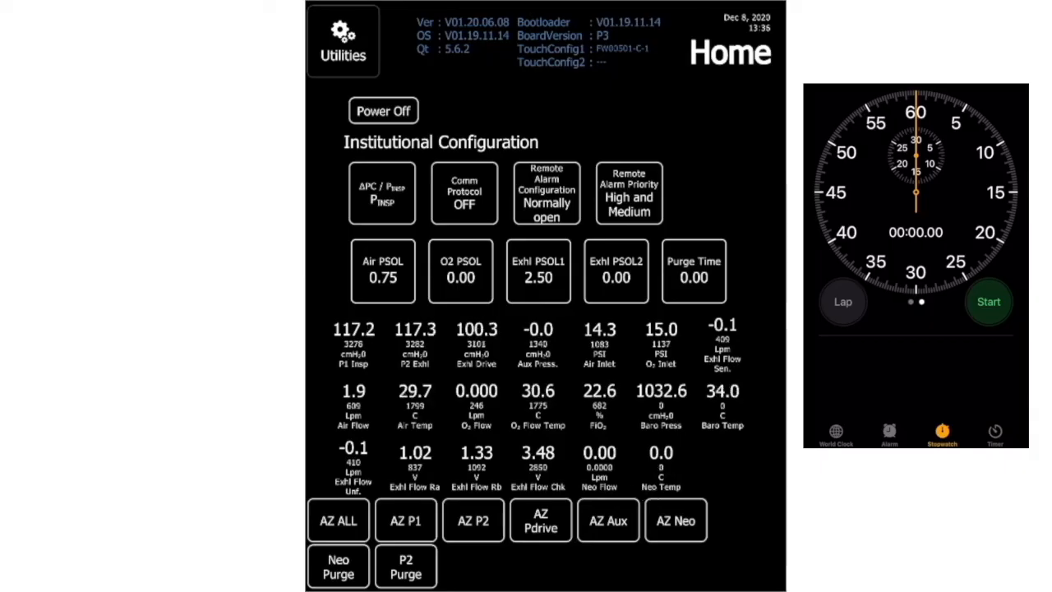
{"action": "left_click", "coordinate": [382, 271]}
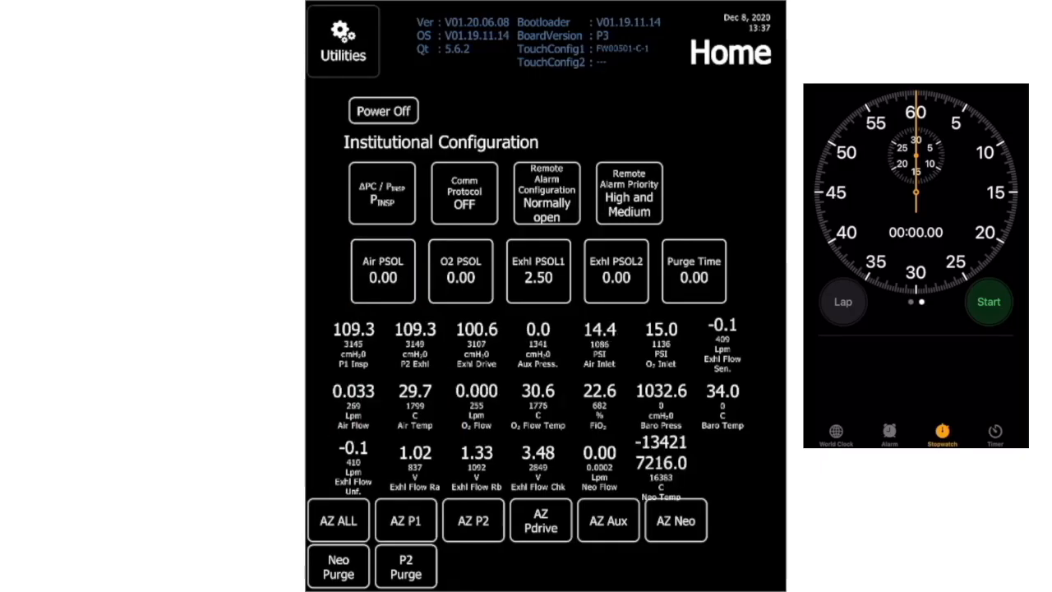
- Start the stopwatch to time the pressure decay from about 104 cmH2O
{"action": "left_click", "coordinate": [990, 301]}
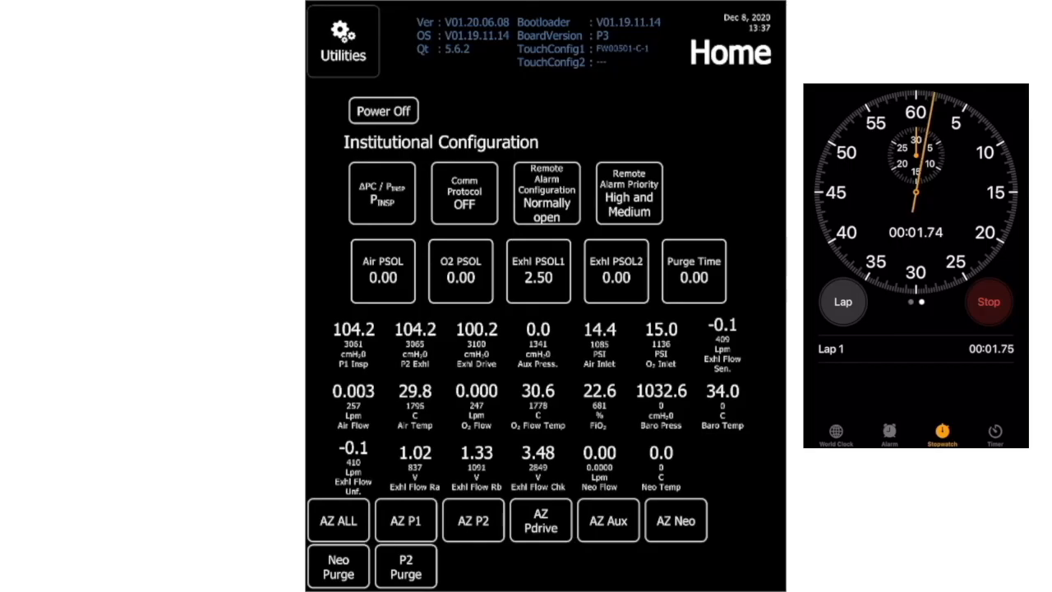